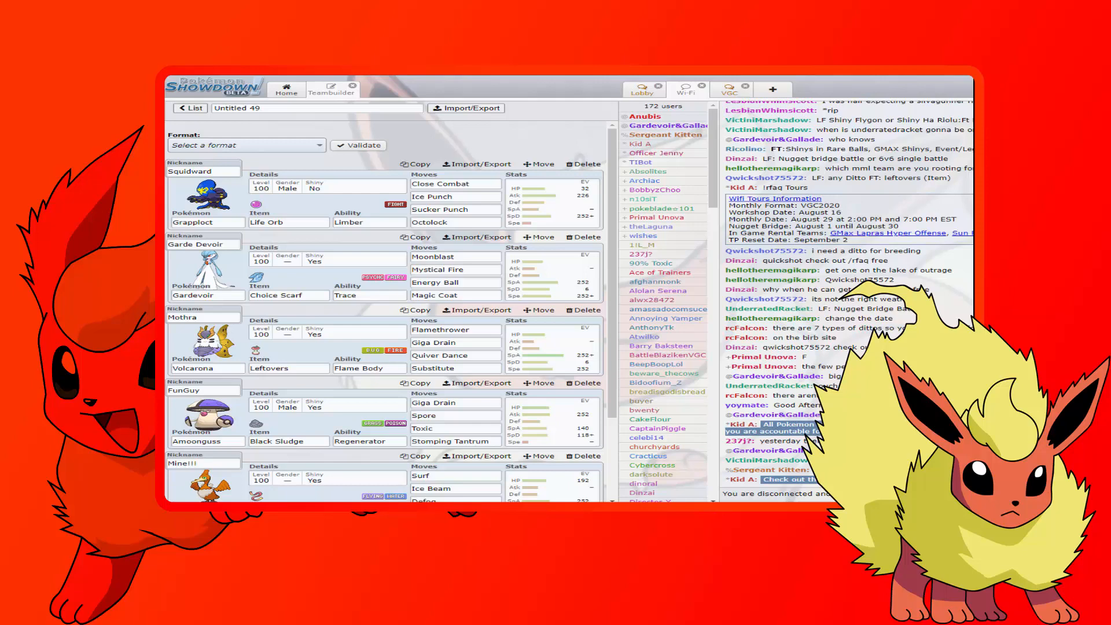
mouse_move(626, 331)
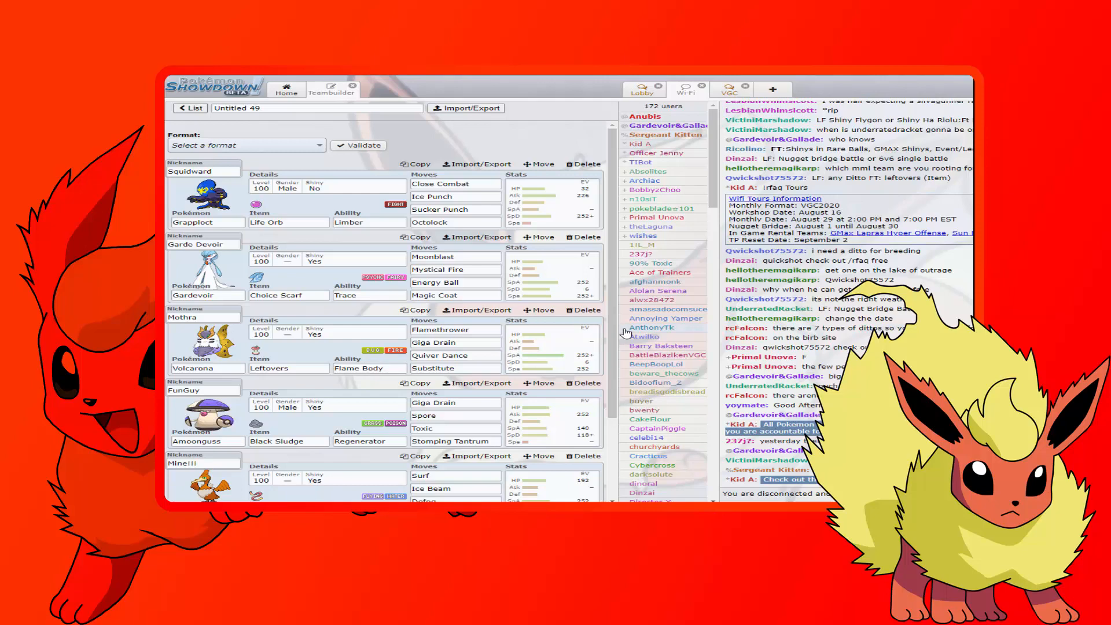
Scroll through Squidward's set details to view its EV spread, IVs and final stats
scroll("down", 3)
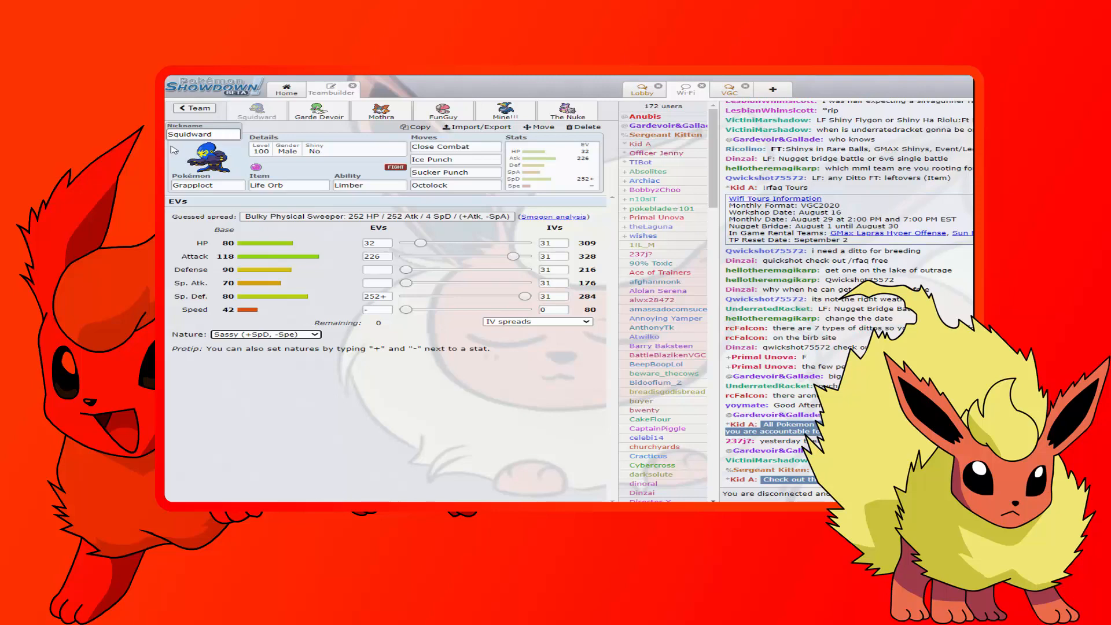
Return to Home to queue up the Gen 8 OU battle against BurnHero
left_click(287, 90)
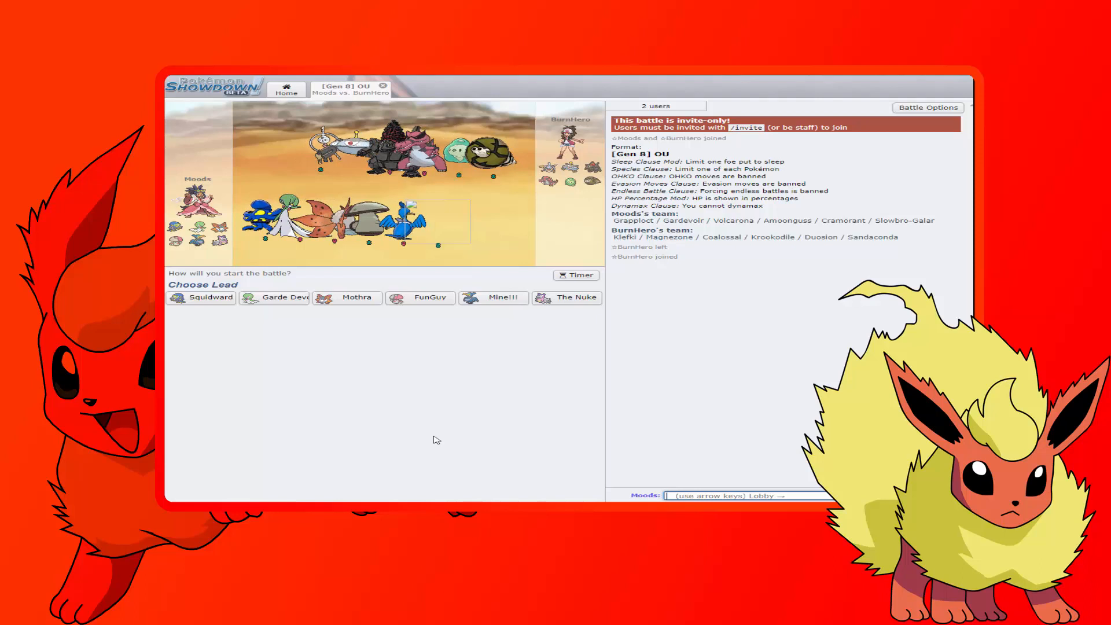
Send out Garde Devoir as the lead against the opposing Darude
left_click(273, 298)
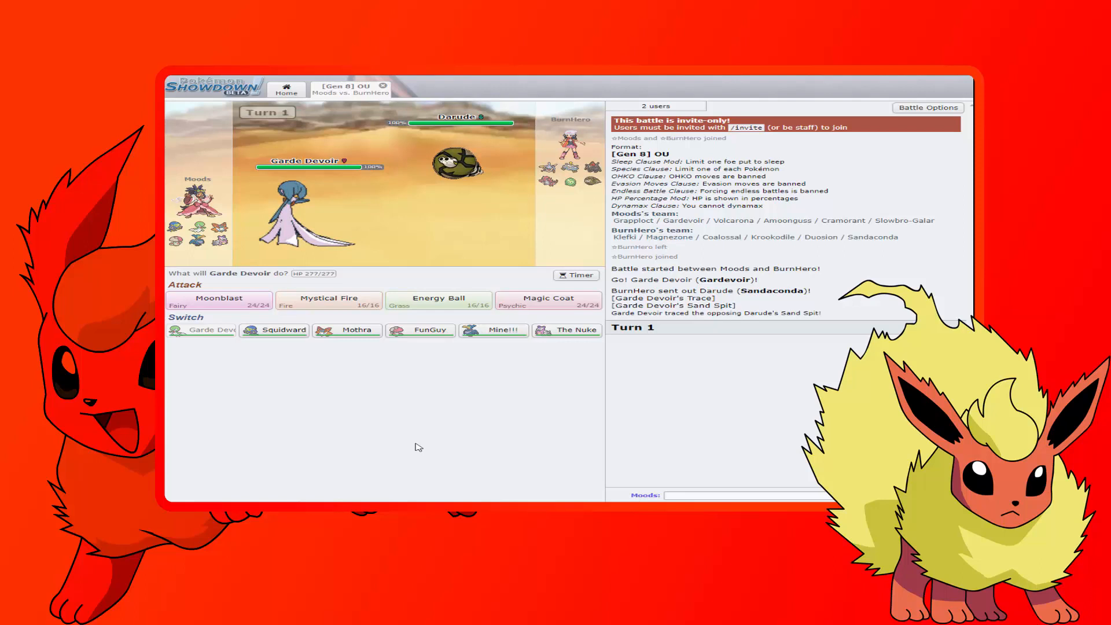
Use Magic Coat, swap in Squidward, then trap Darude with Octolock
left_click(549, 298)
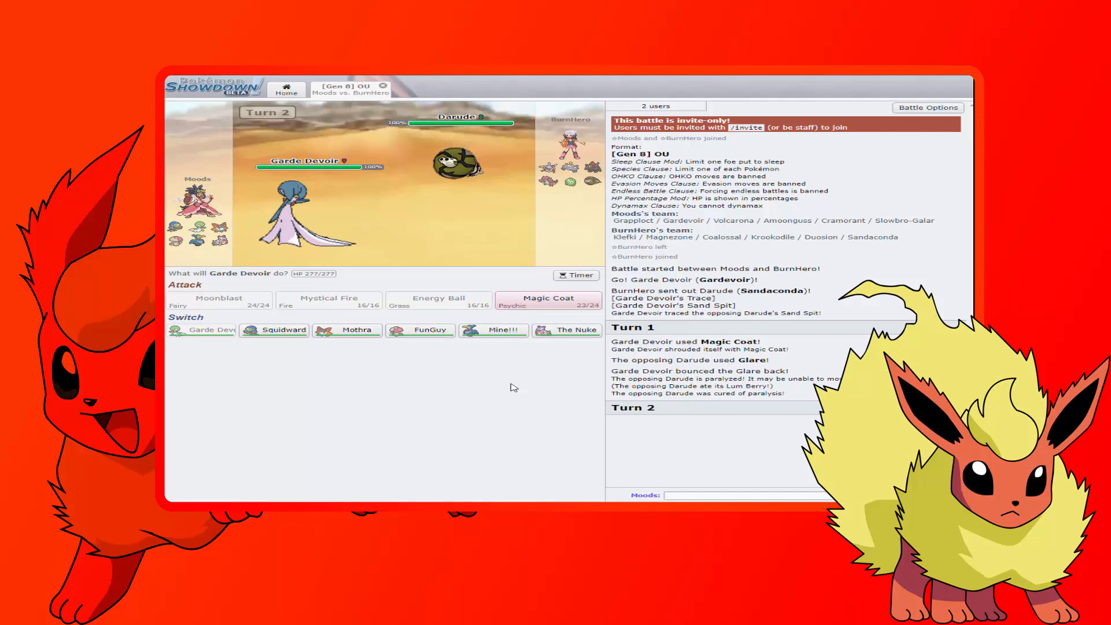
mouse_move(276, 333)
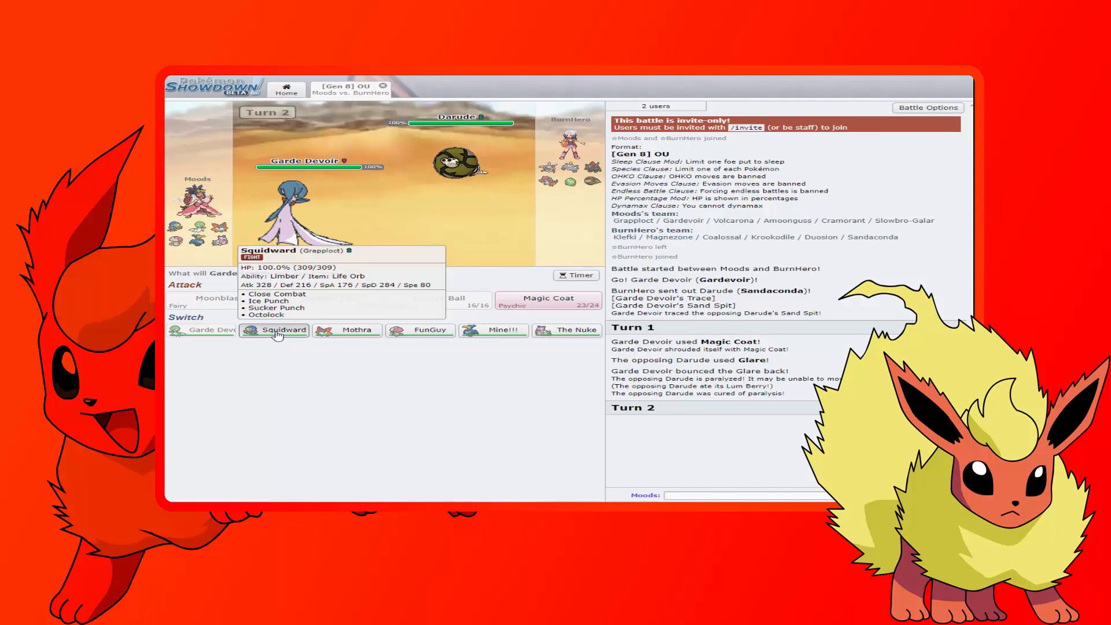
left_click(275, 329)
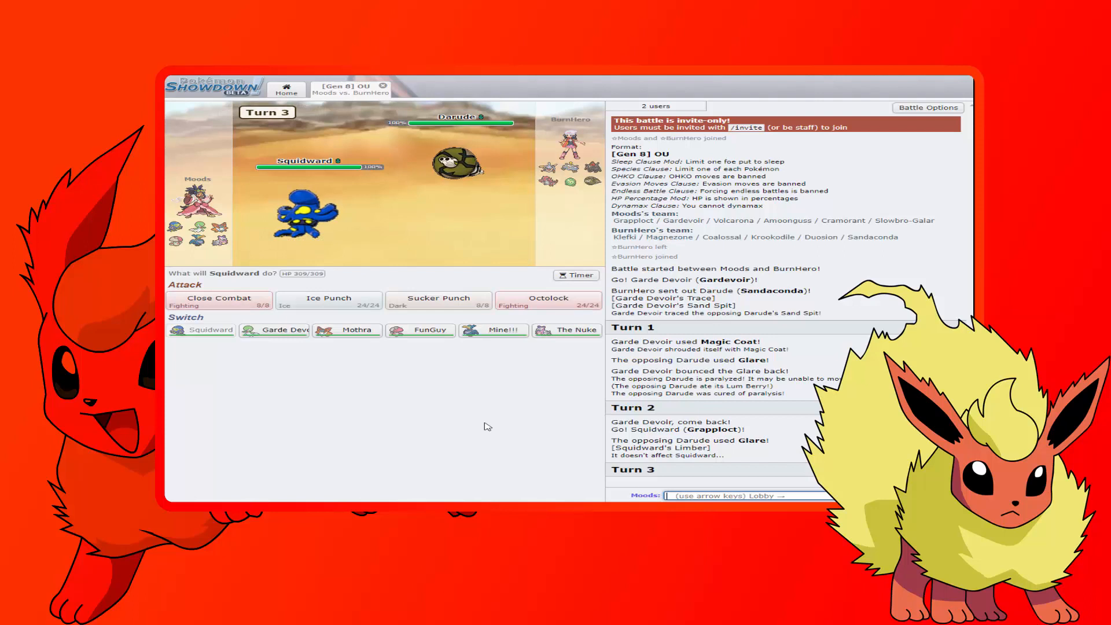
mouse_move(555, 304)
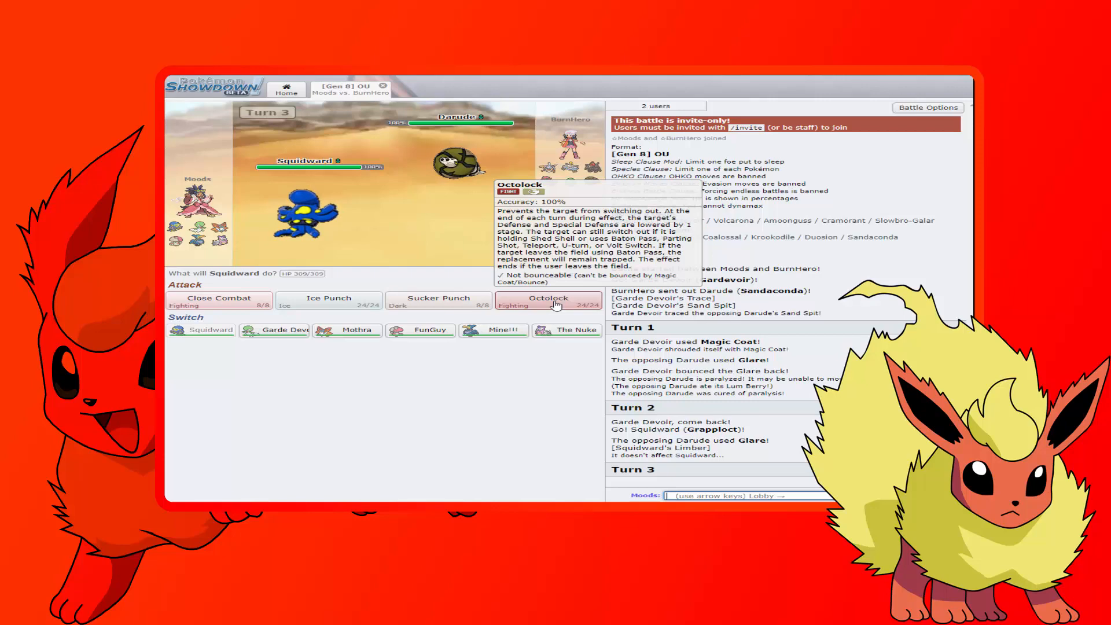
left_click(556, 301)
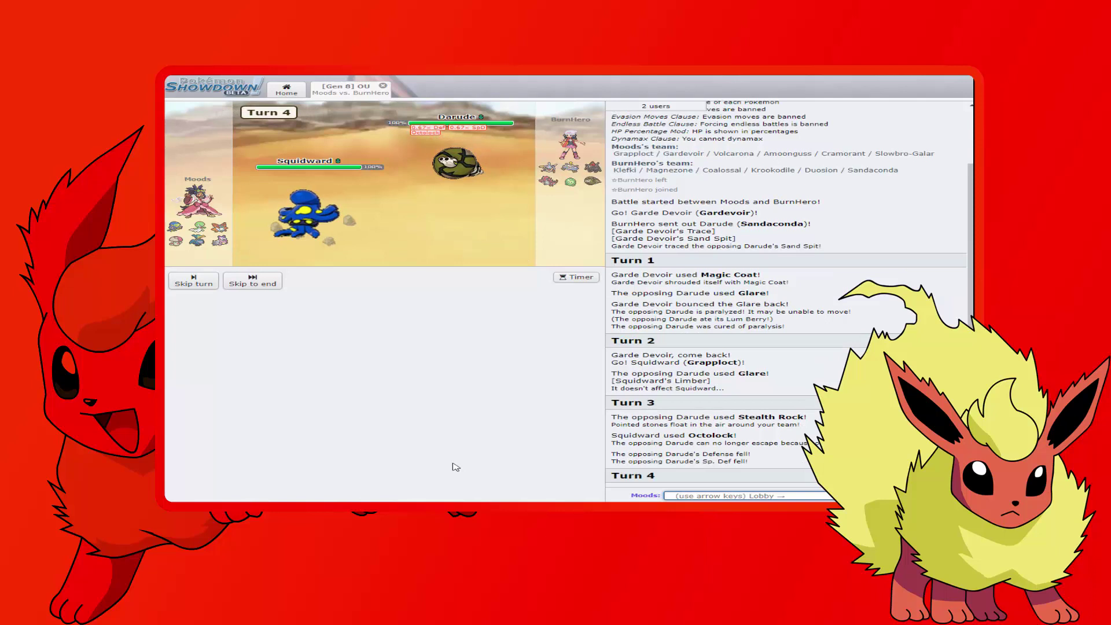
mouse_move(329, 301)
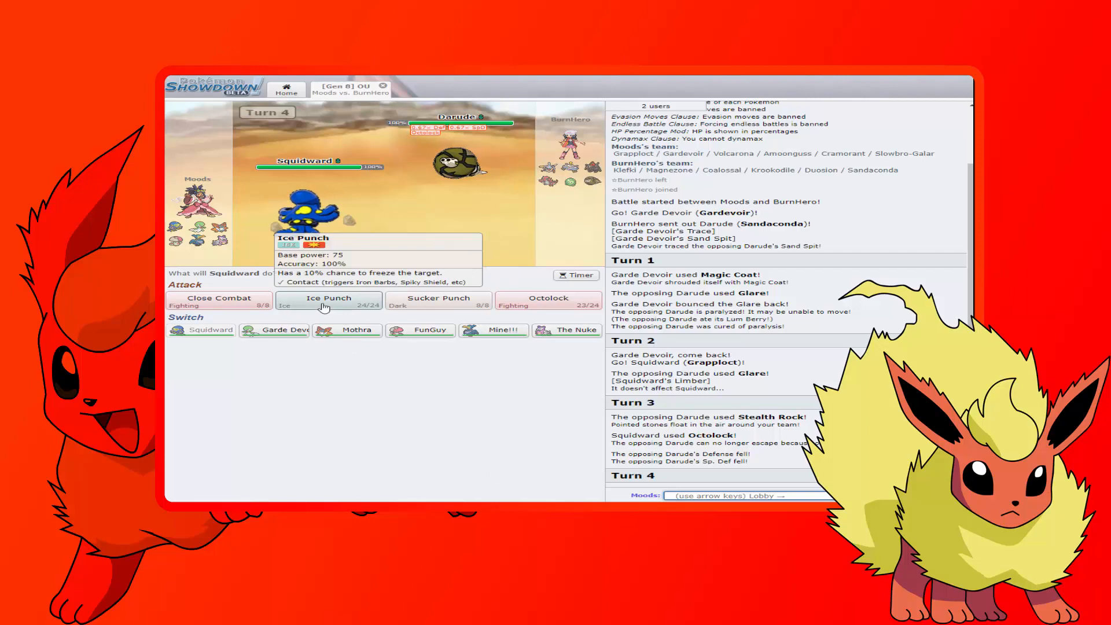
Attack the opposing Darude with Ice Punch until it faints
left_click(328, 300)
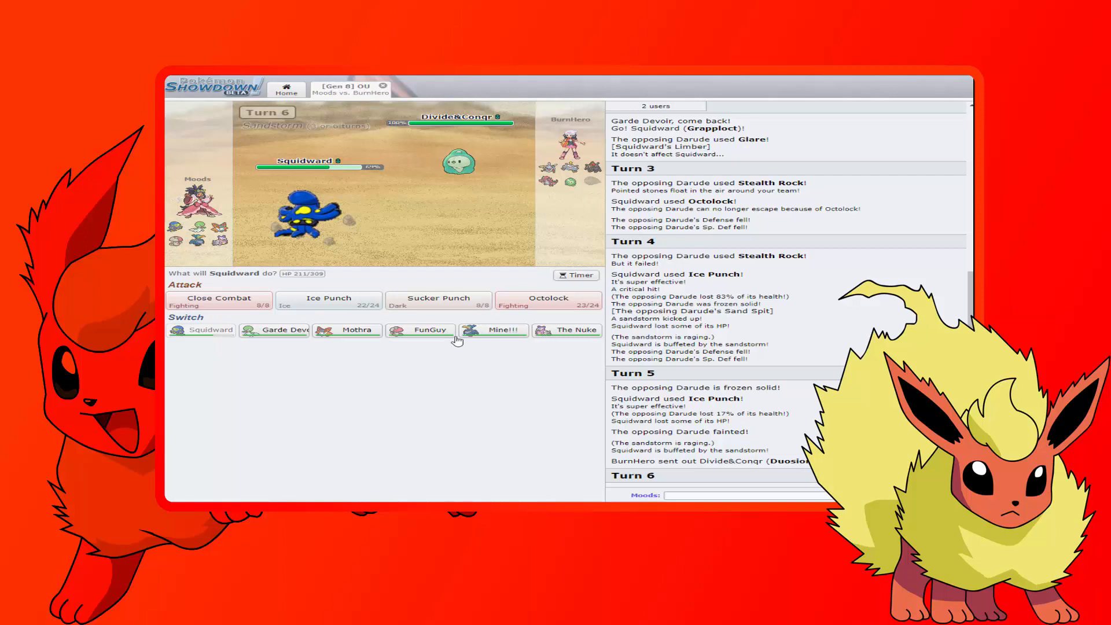
mouse_move(497, 364)
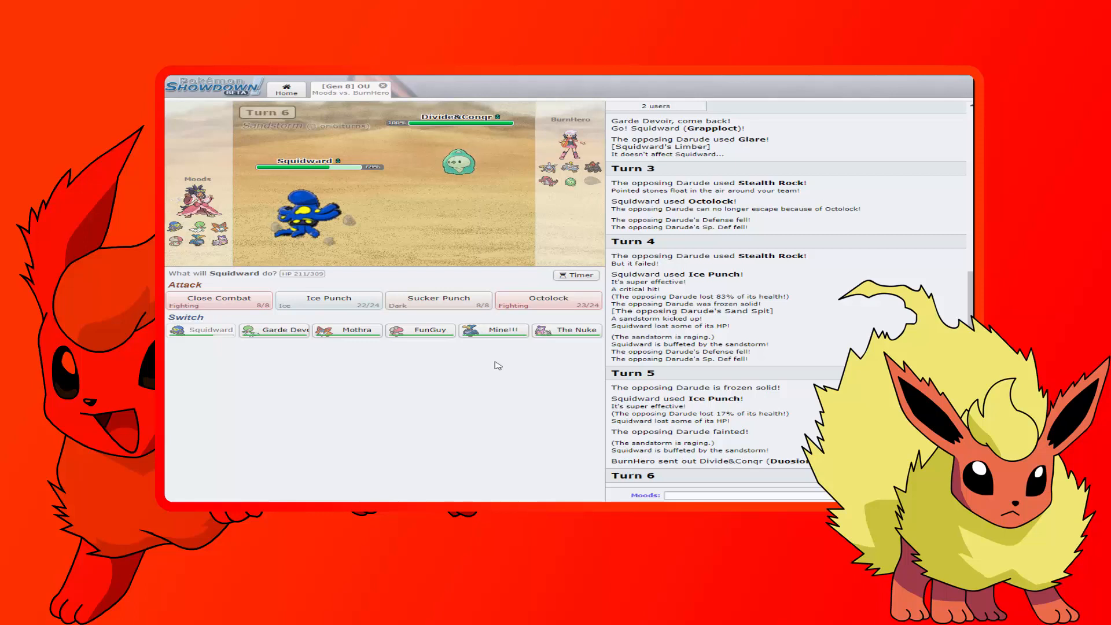
mouse_move(574, 330)
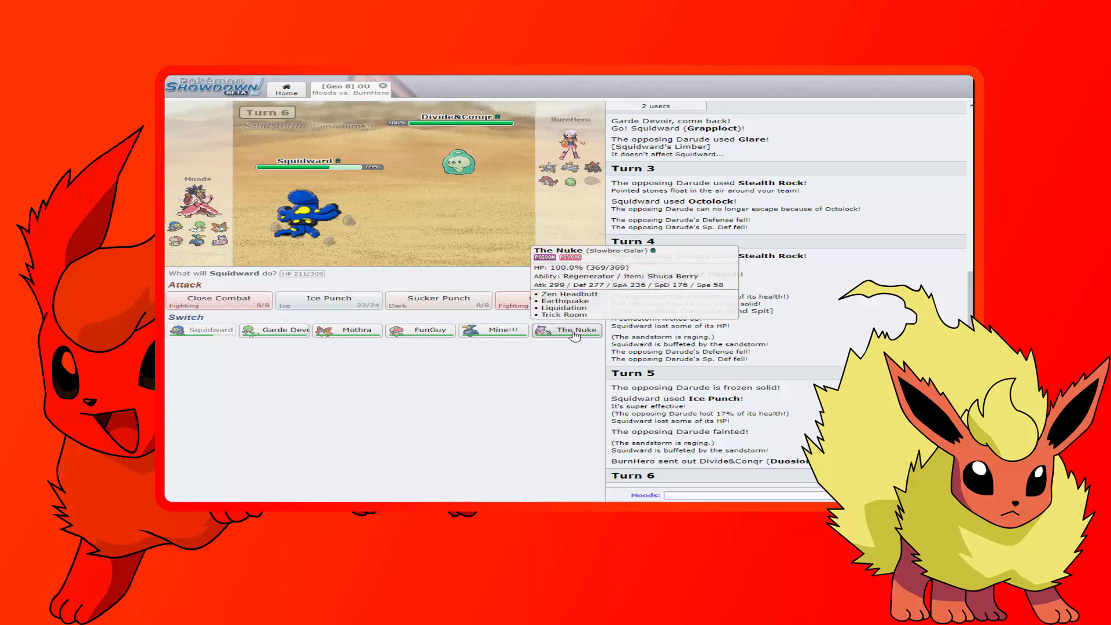
Switch Squidward out for The Nuke against Divide&Conqr
left_click(571, 330)
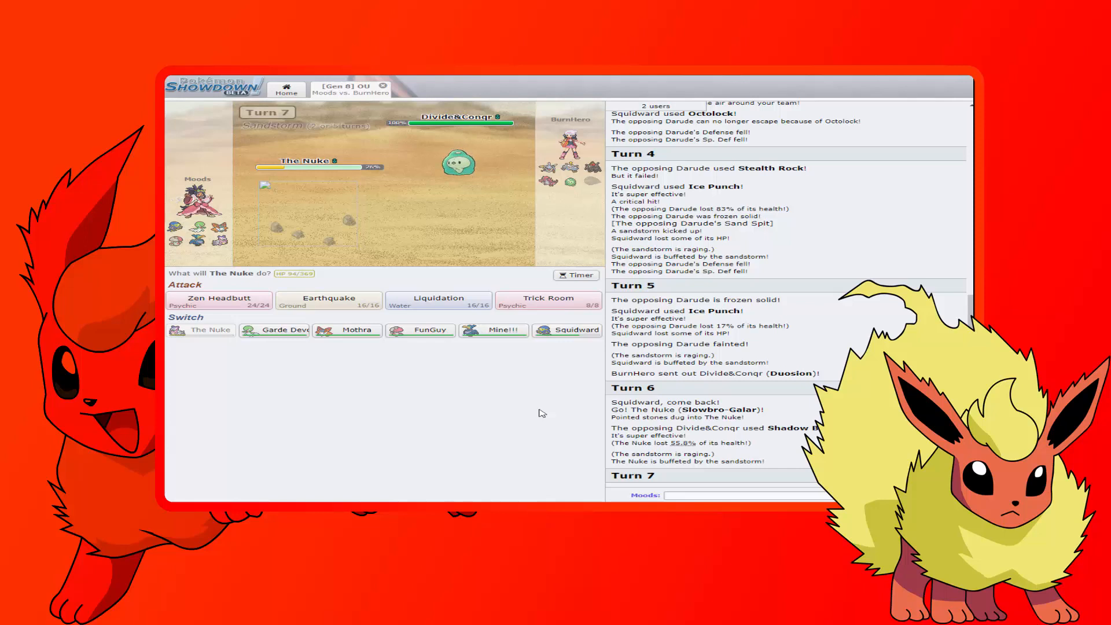
mouse_move(585, 399)
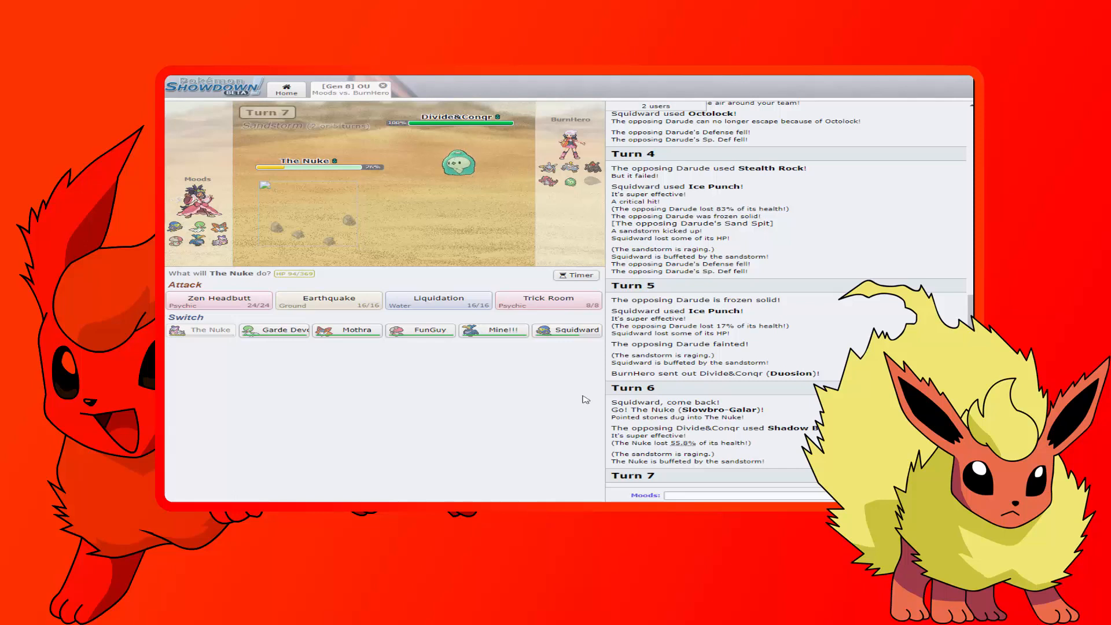
mouse_move(475, 435)
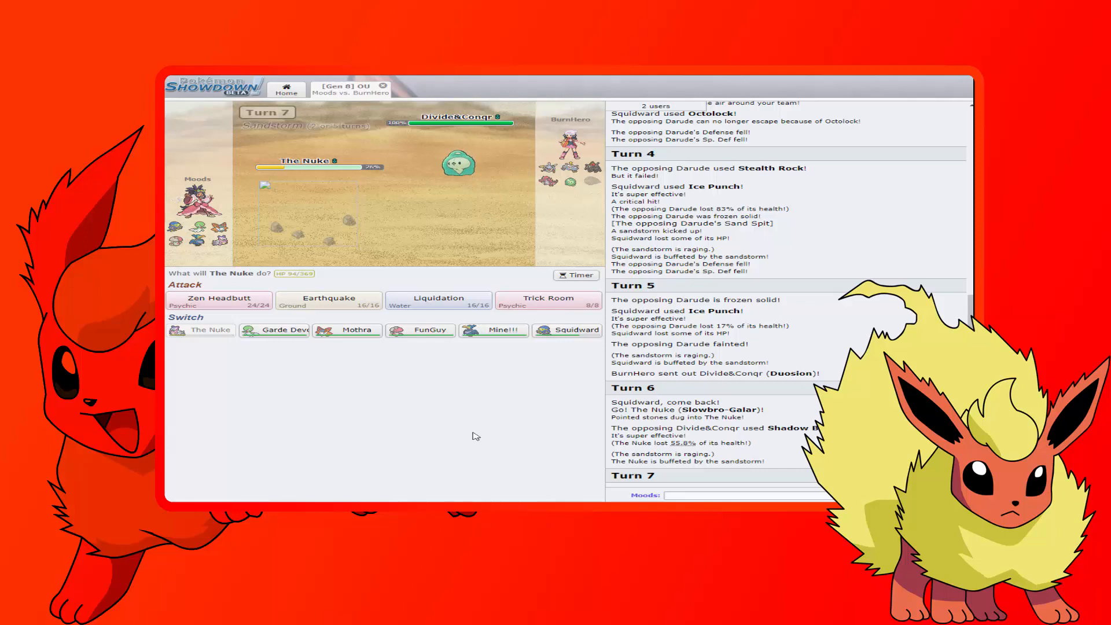
mouse_move(420, 331)
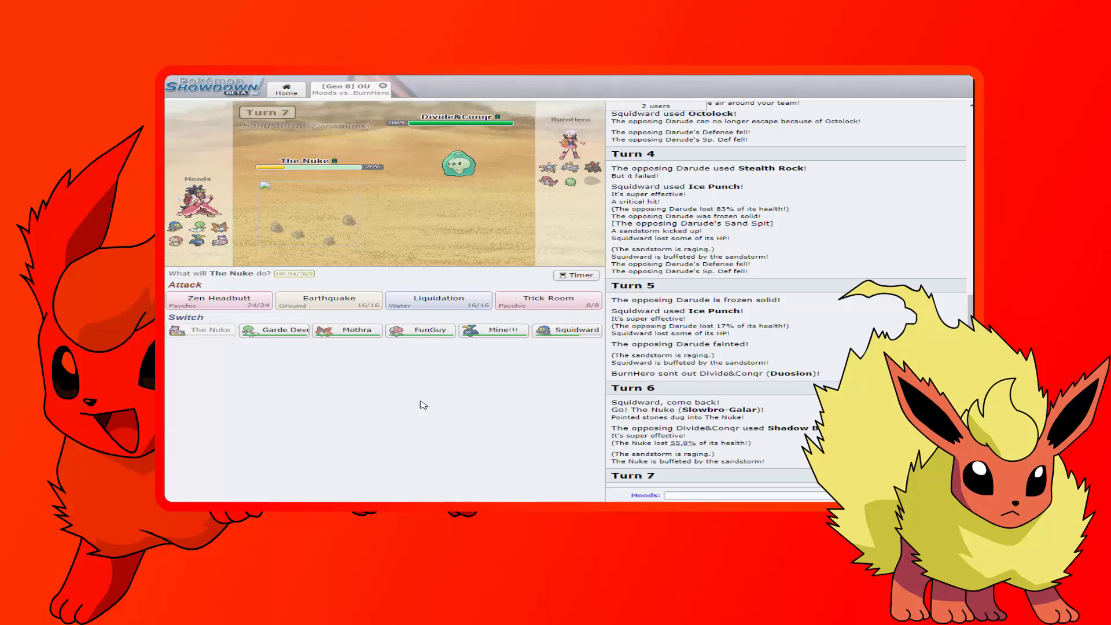
mouse_move(477, 166)
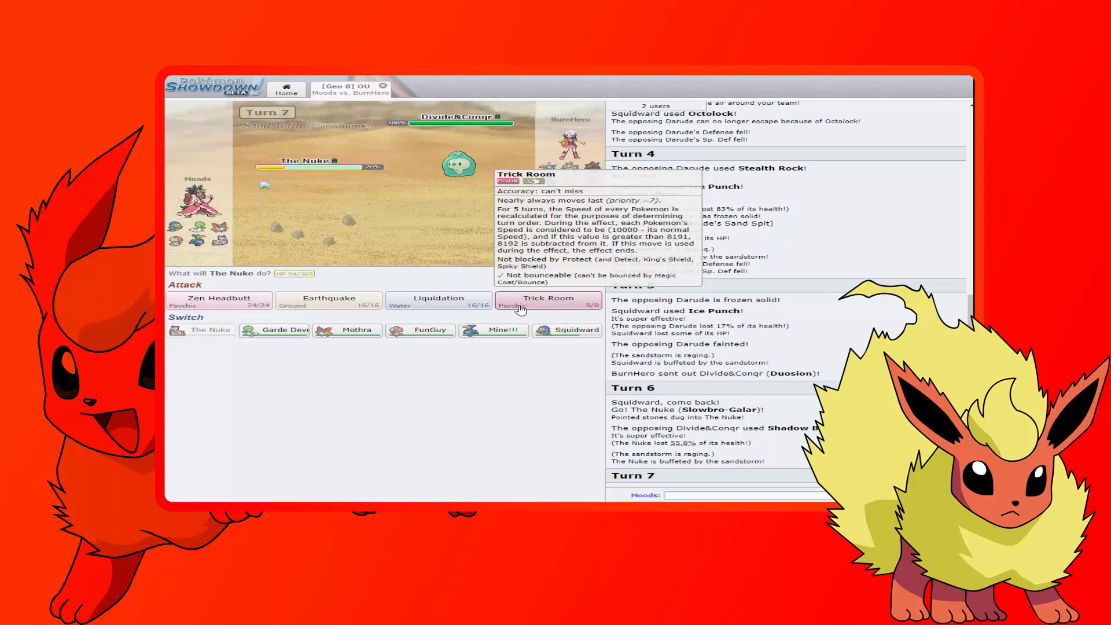
mouse_move(463, 455)
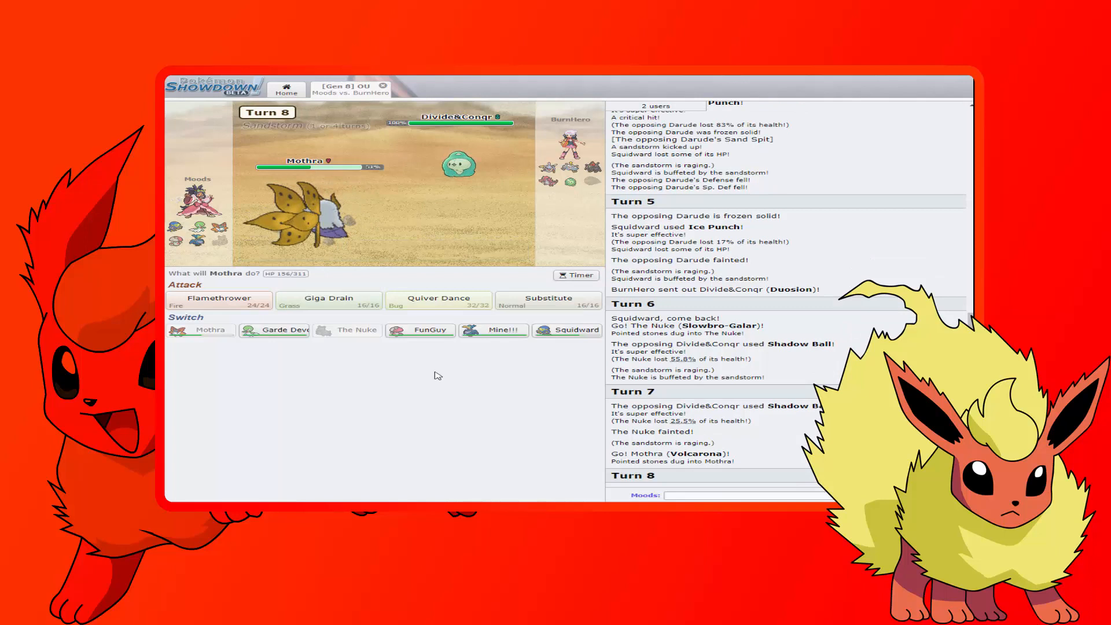
mouse_move(427, 308)
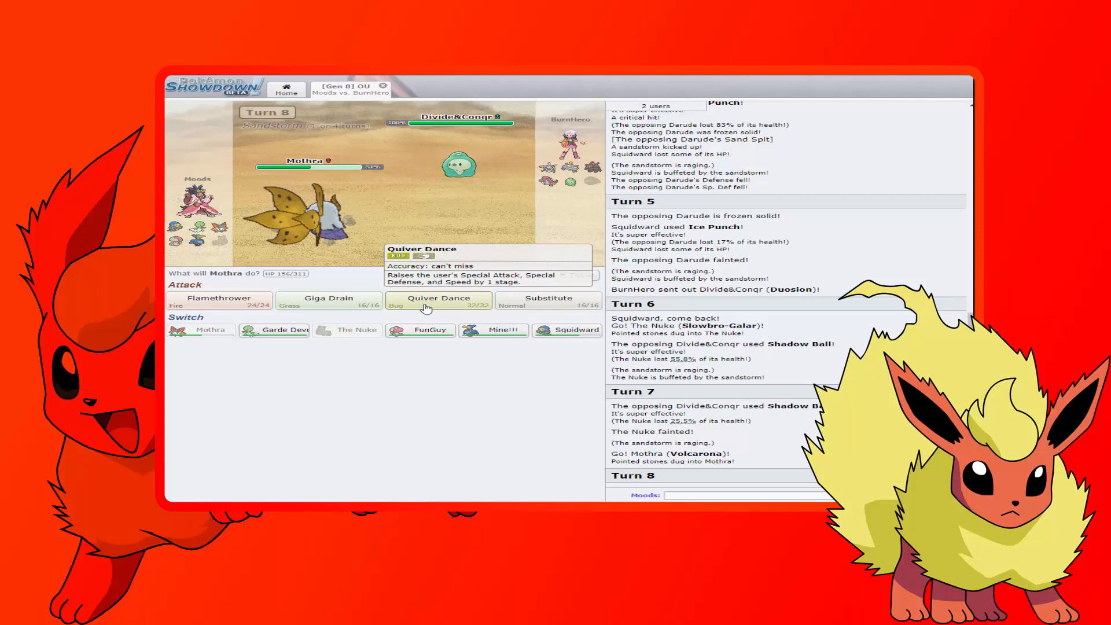
Boost Mothra's stats with Quiver Dance on turn 8
left_click(437, 297)
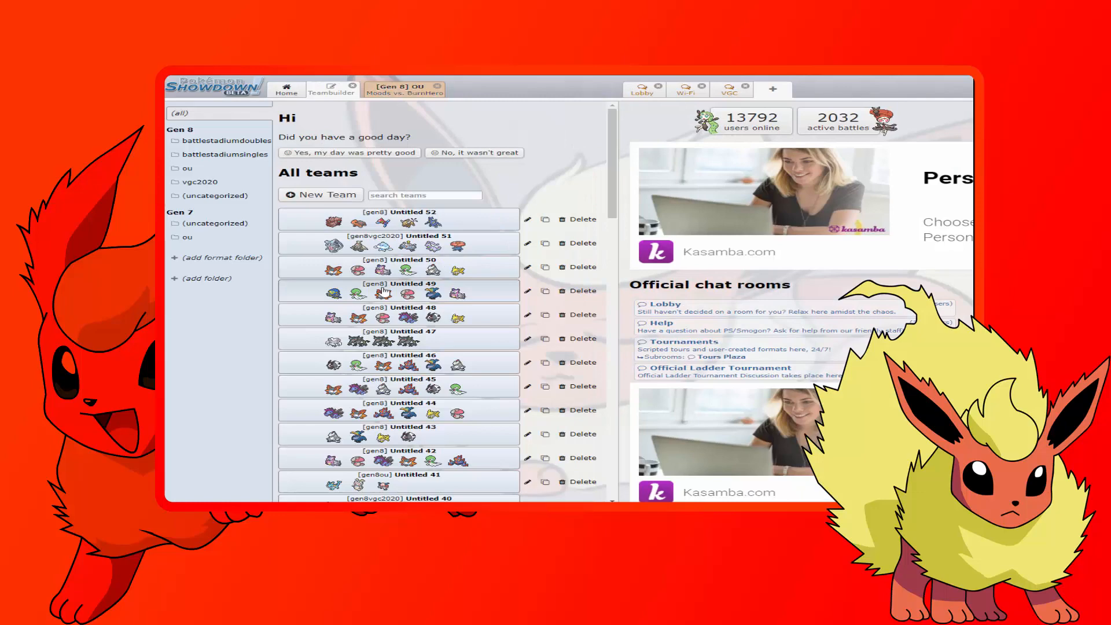
Bring up the Teambuilder list of saved teams
left_click(401, 88)
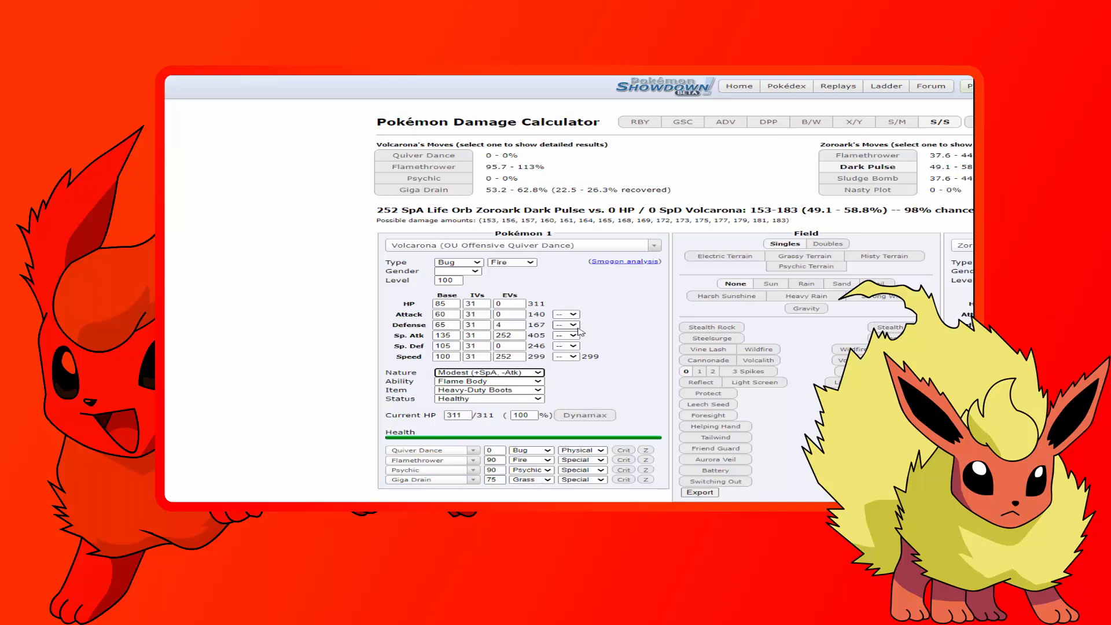
Compare +1 Sp. Atk Volcarona's Giga Drain and Psychic damage against Coalossal
left_click(565, 335)
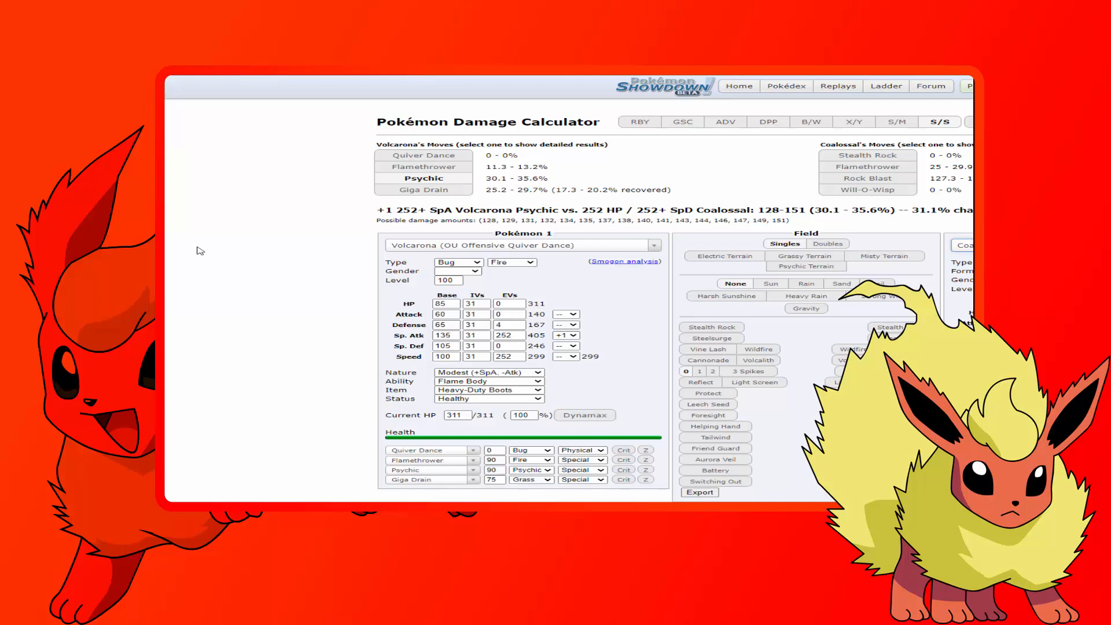
left_click(423, 189)
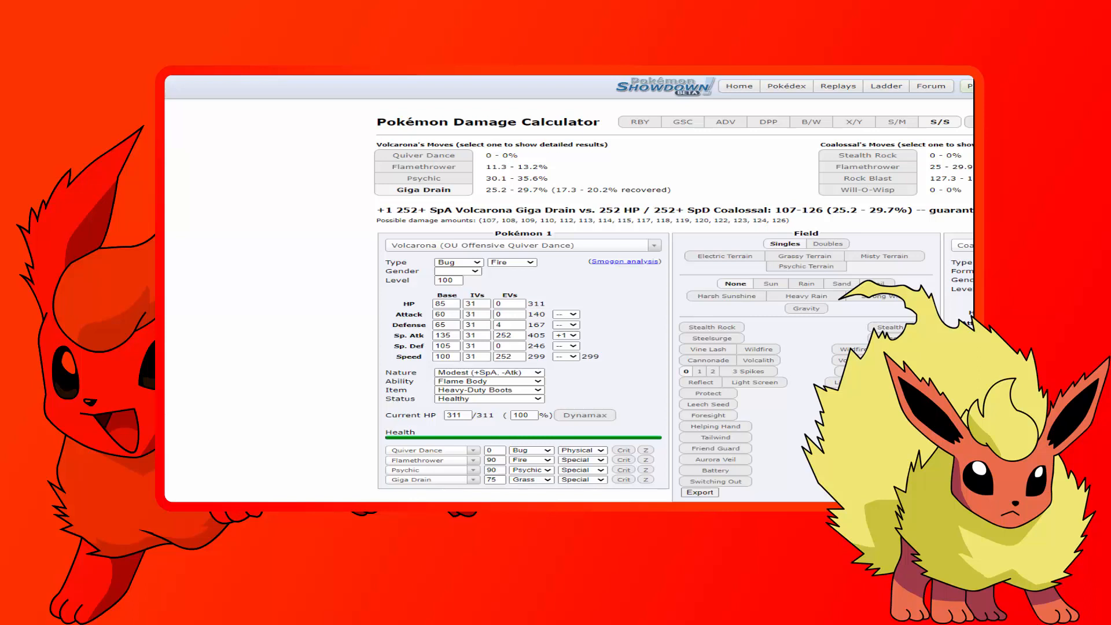
left_click(424, 179)
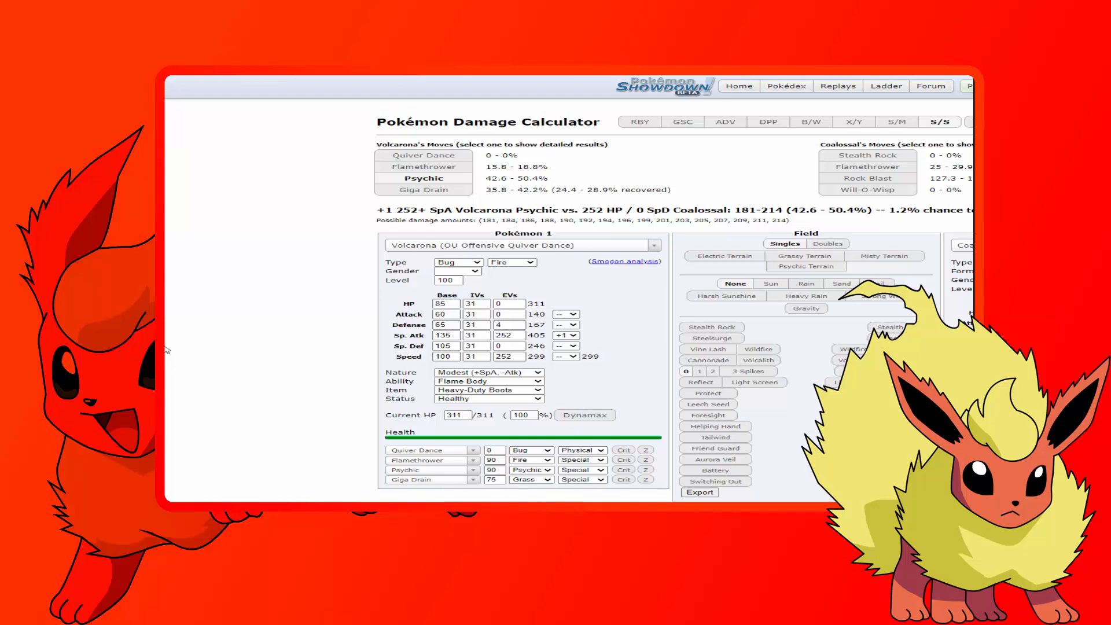
mouse_move(458, 97)
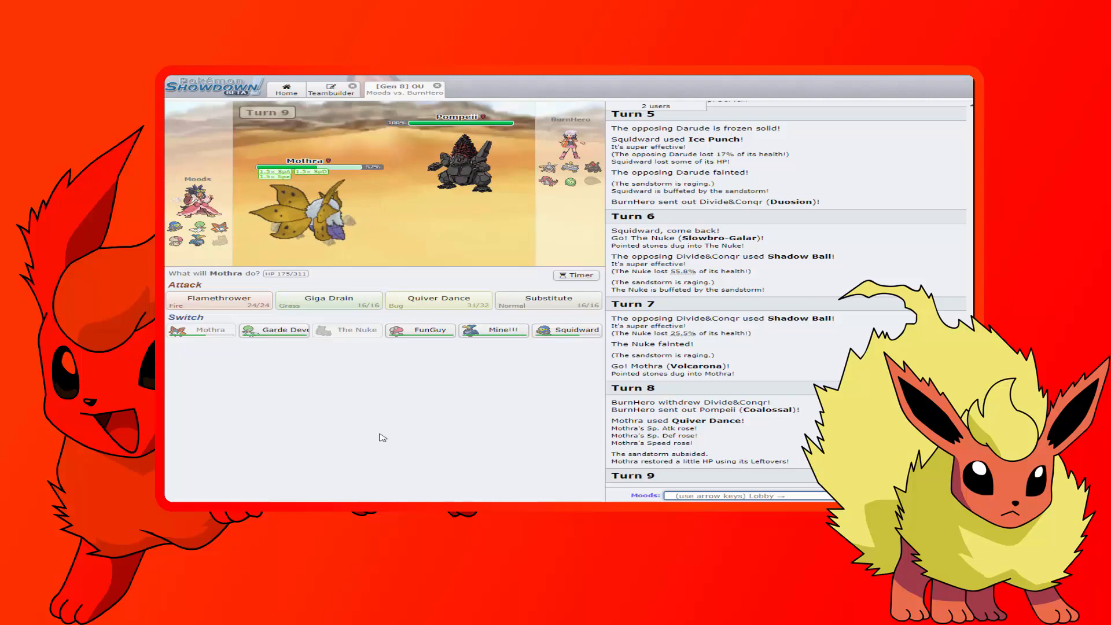
mouse_move(578, 331)
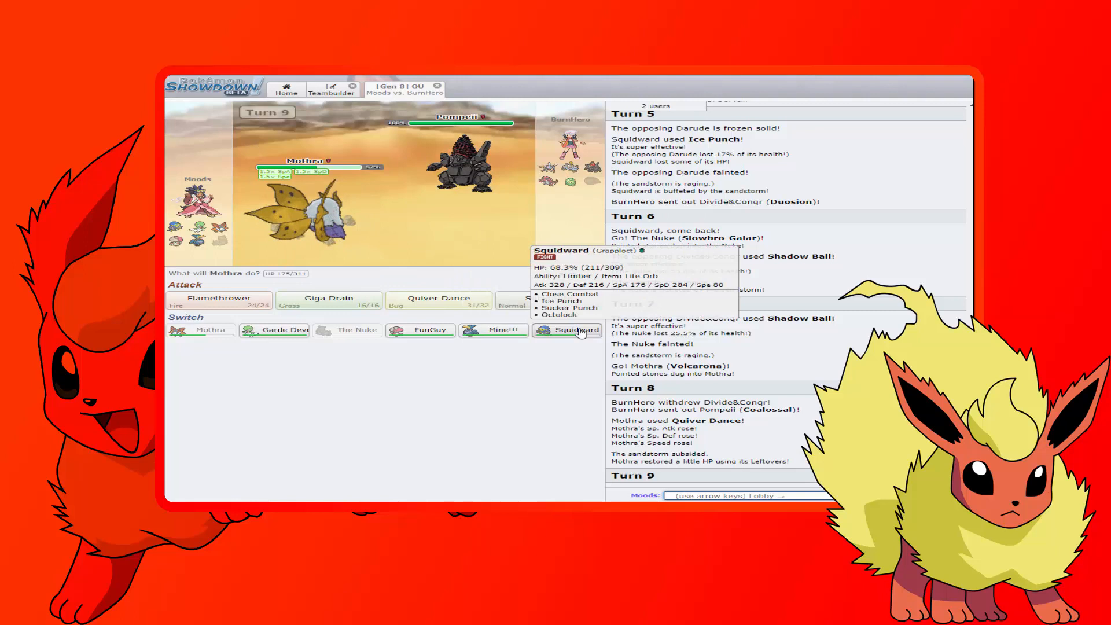
Bring Squidward in for Mothra to take Coalossal's Ancient Power
left_click(574, 330)
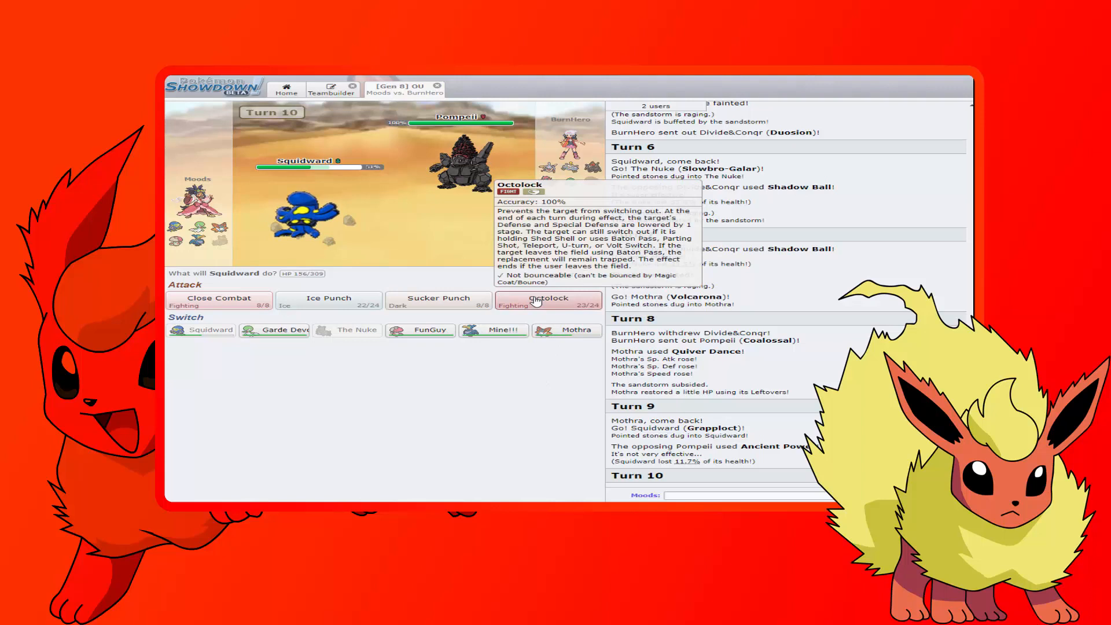
Have Squidward trap Pompeii with Octolock on turn 10
left_click(549, 299)
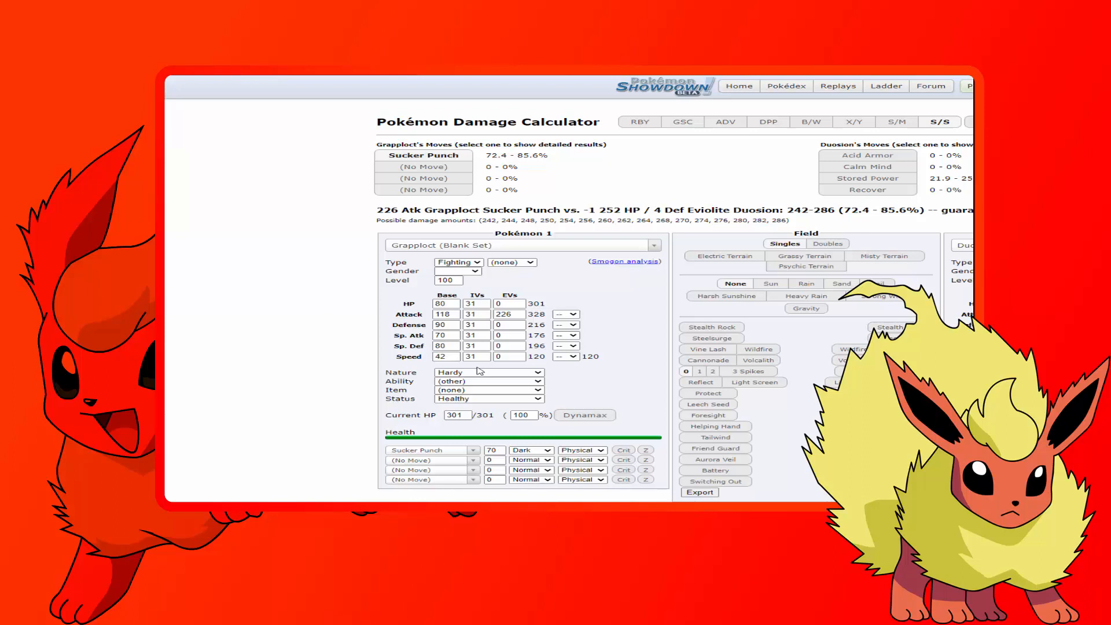
Give Grapploct a Life Orb and attack investment, then read Sucker Punch's damage against Eviolite Duosion
left_click(488, 389)
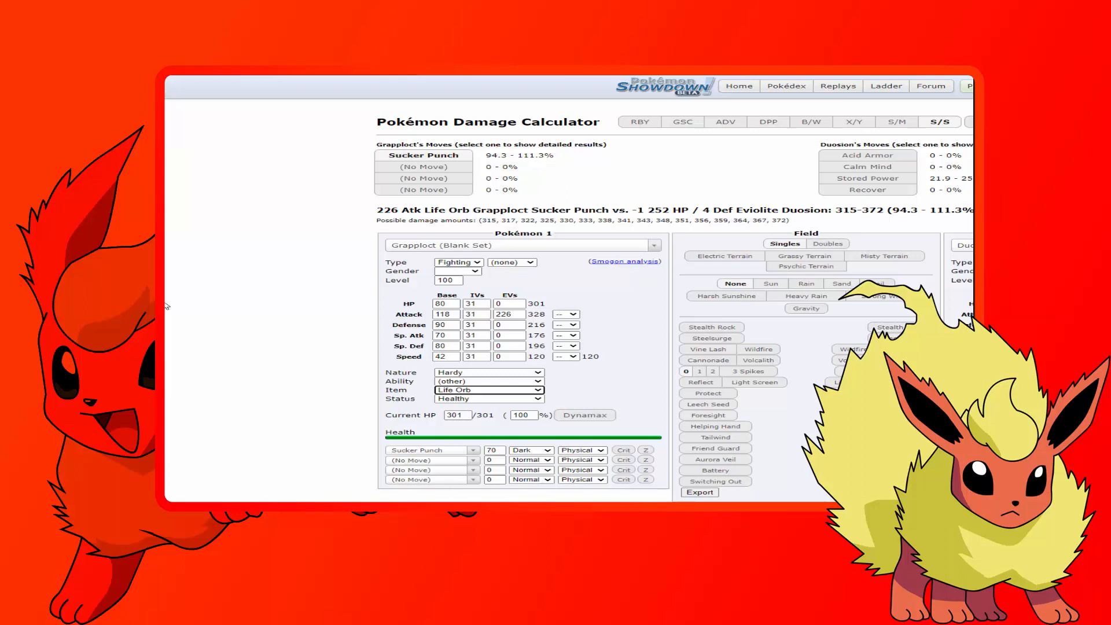
left_click(516, 303)
type("32")
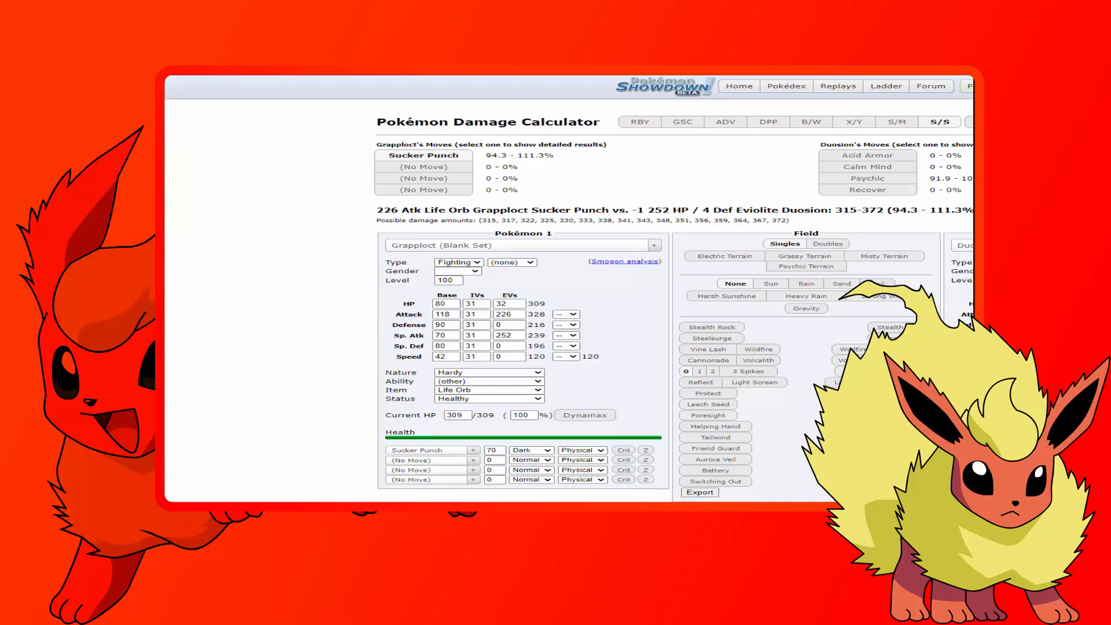
left_click(506, 336)
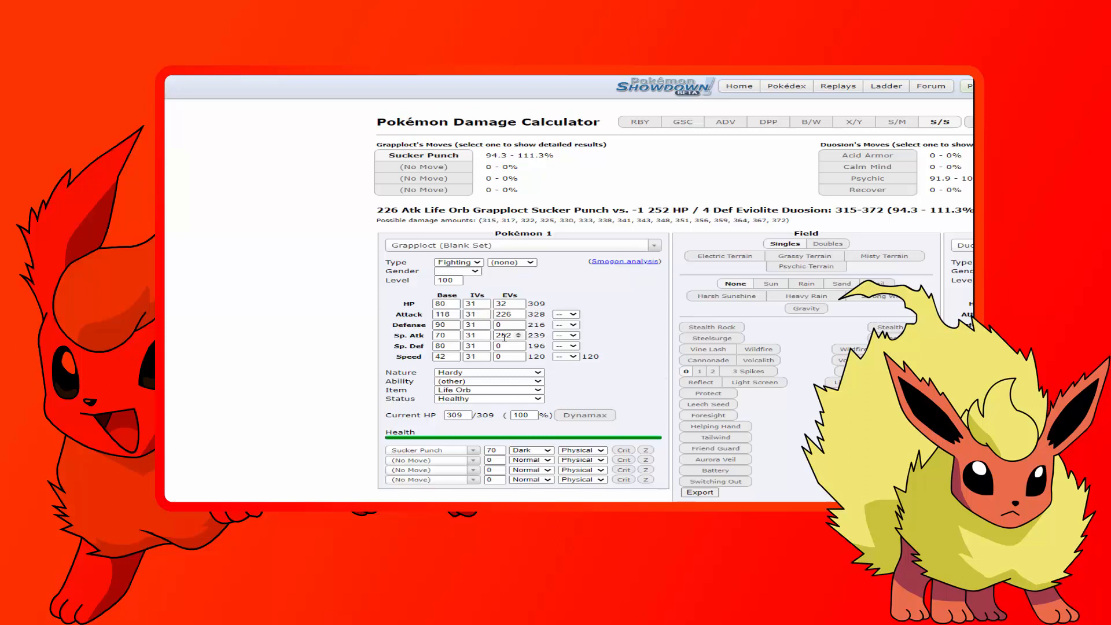
left_click(488, 373)
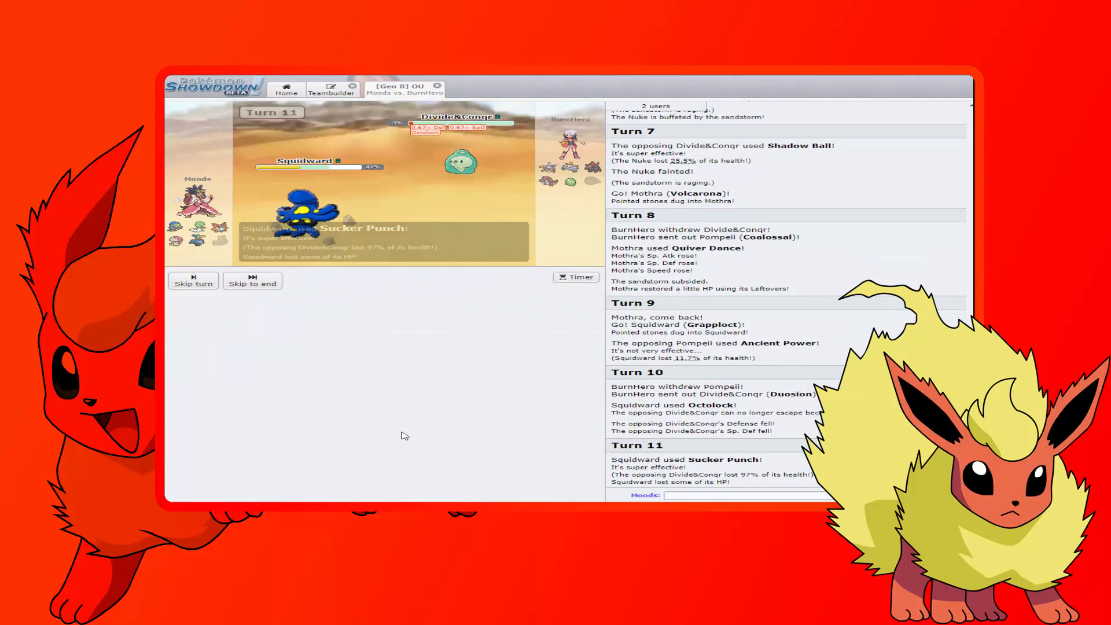
Use Sucker Punch to finish off the 97% damaged Duosion
left_click(193, 282)
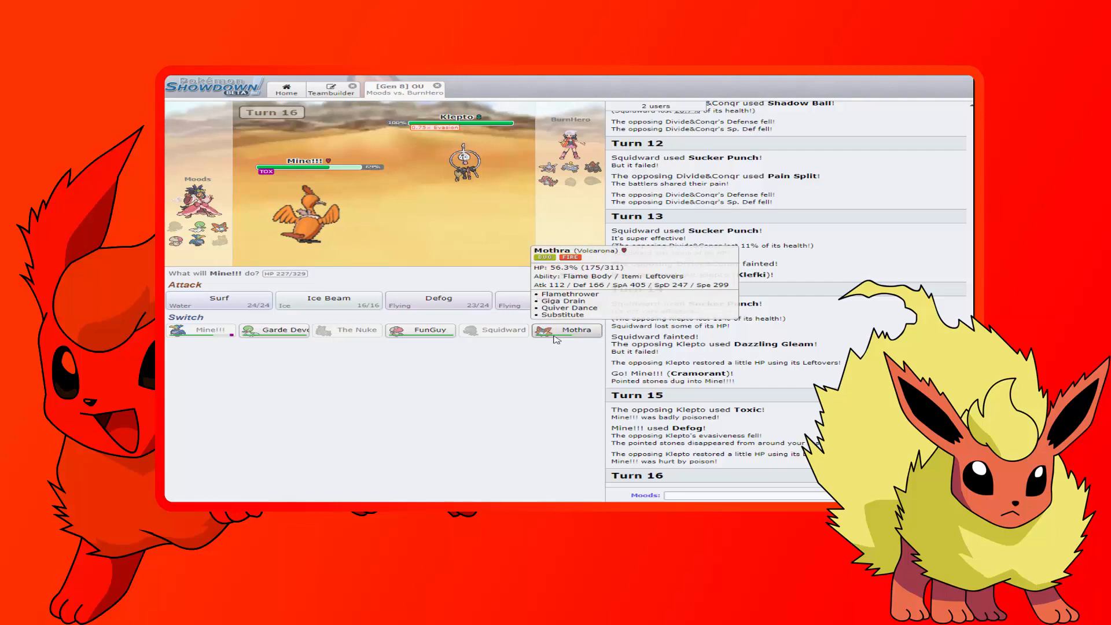
Switch Cramorant out for Volcarona, then Volcarona out for Amoonguss against Magnezone
left_click(566, 330)
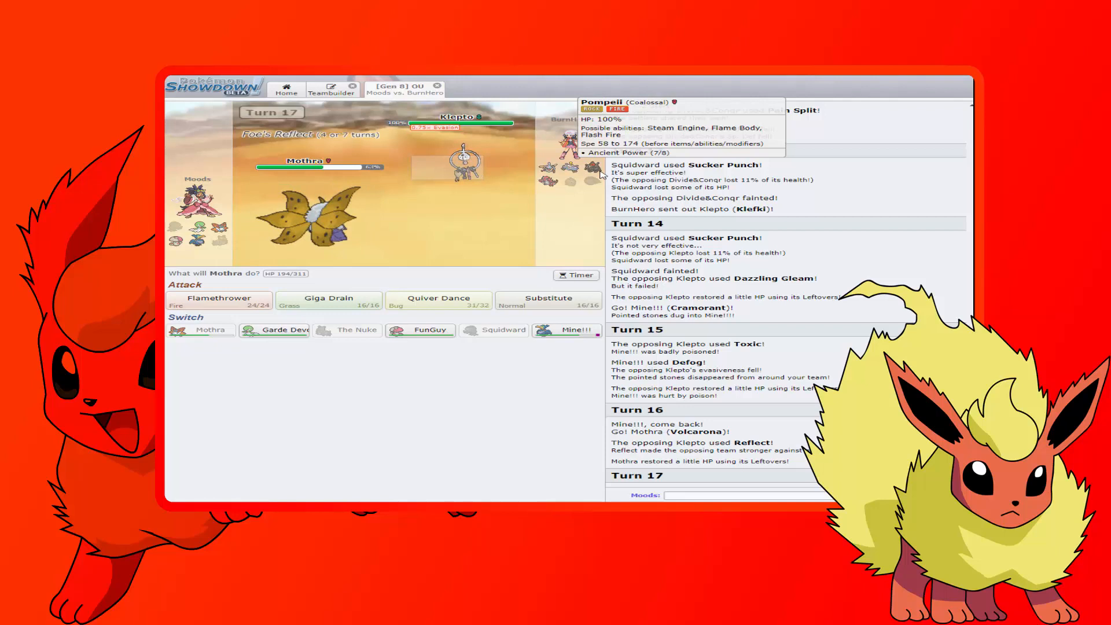
mouse_move(420, 329)
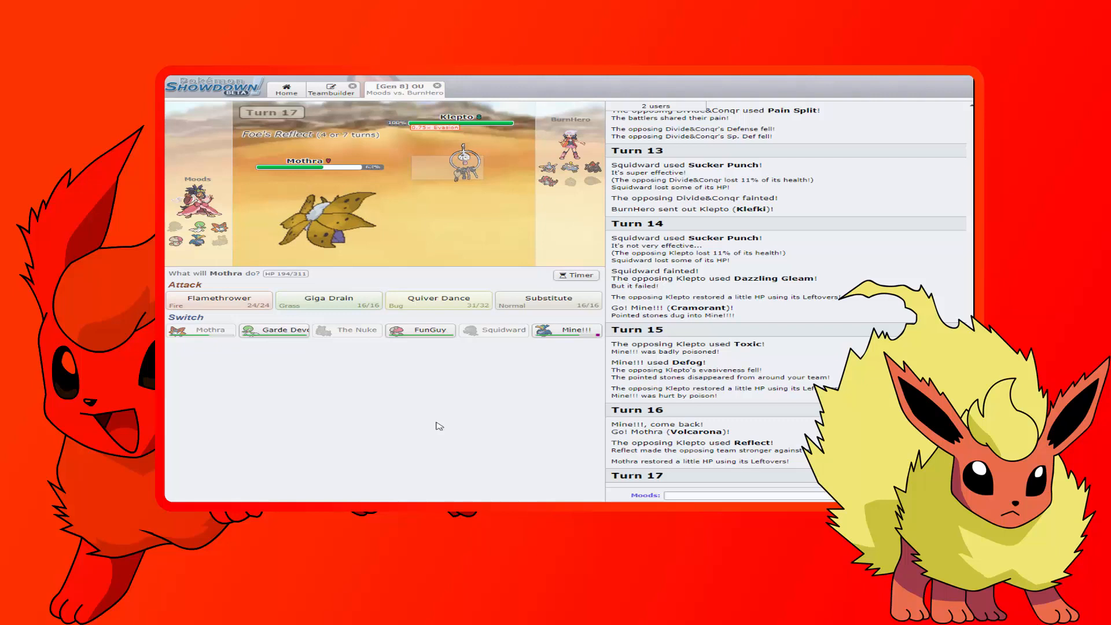
left_click(420, 329)
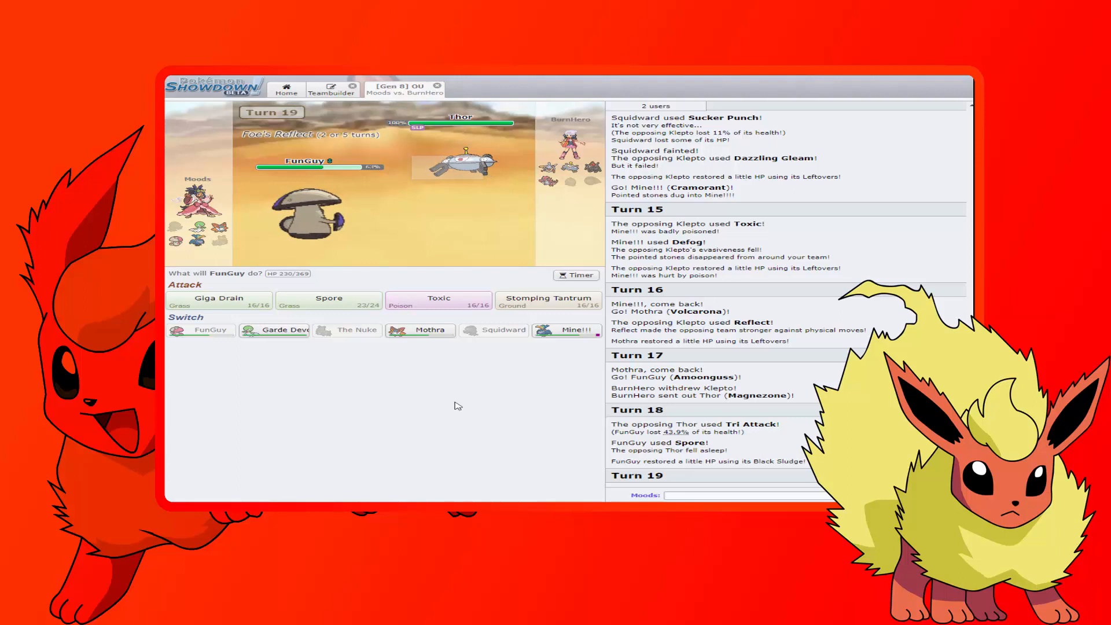
mouse_move(546, 298)
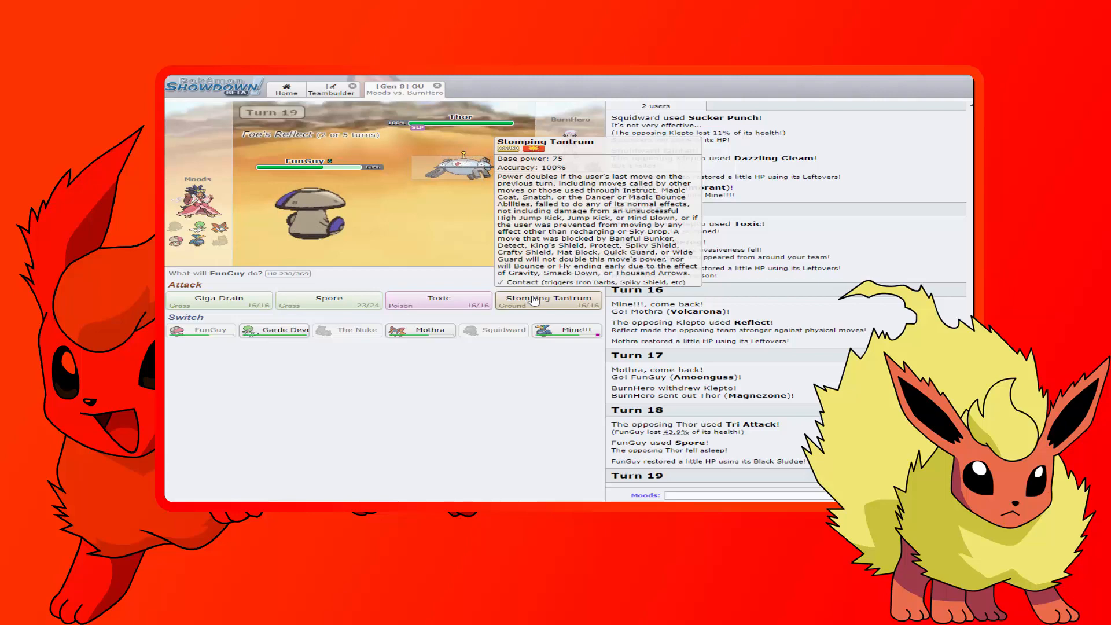
Knock out the sleeping Magnezone Thor with two Stomping Tantrums from FunGuy
left_click(547, 298)
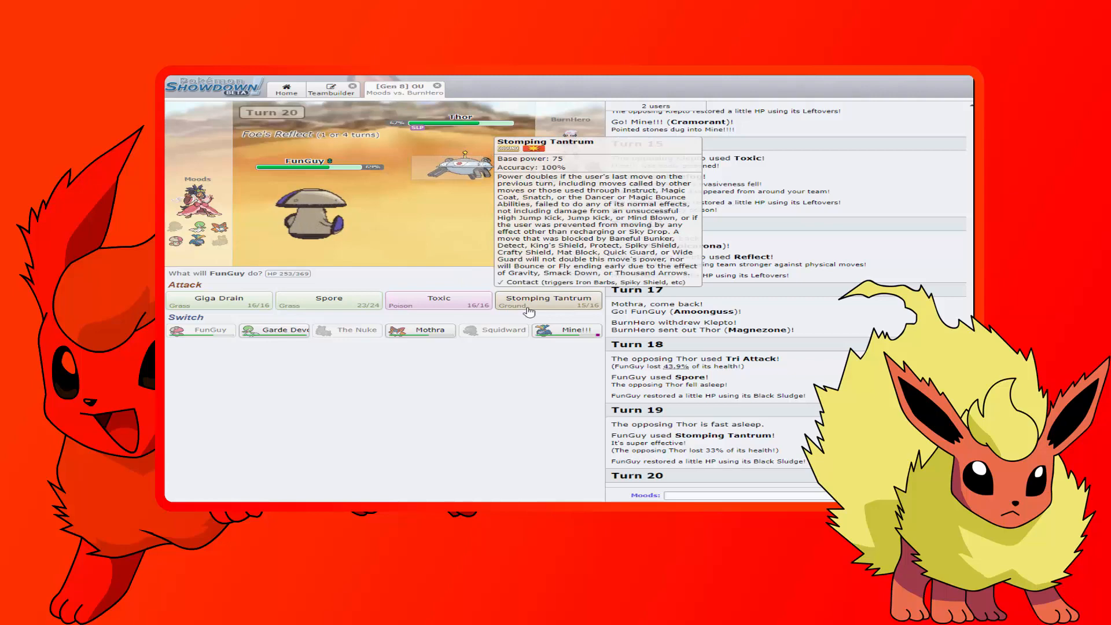
left_click(548, 298)
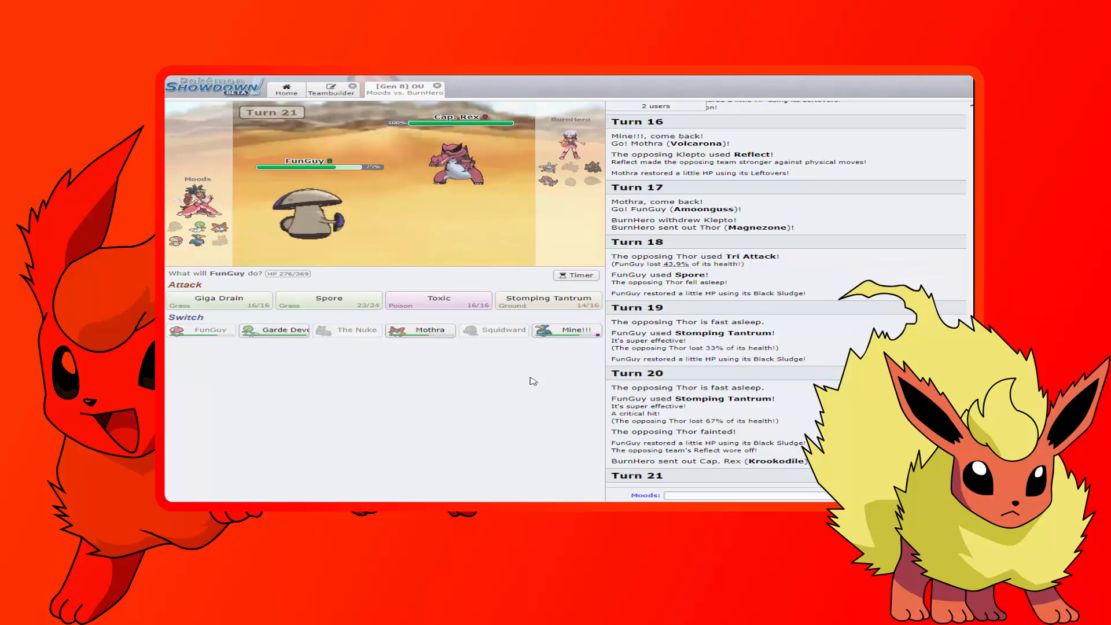
mouse_move(224, 306)
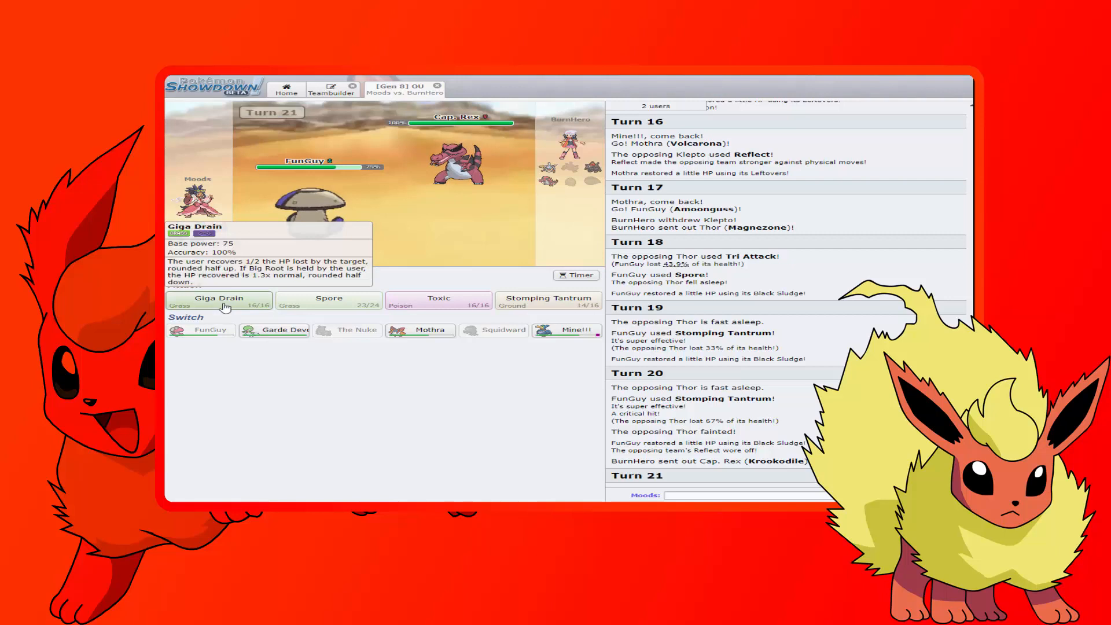
Pick Amoonguss's move against Krookodile, then hit Coalossal with Stomping Tantrum
left_click(329, 301)
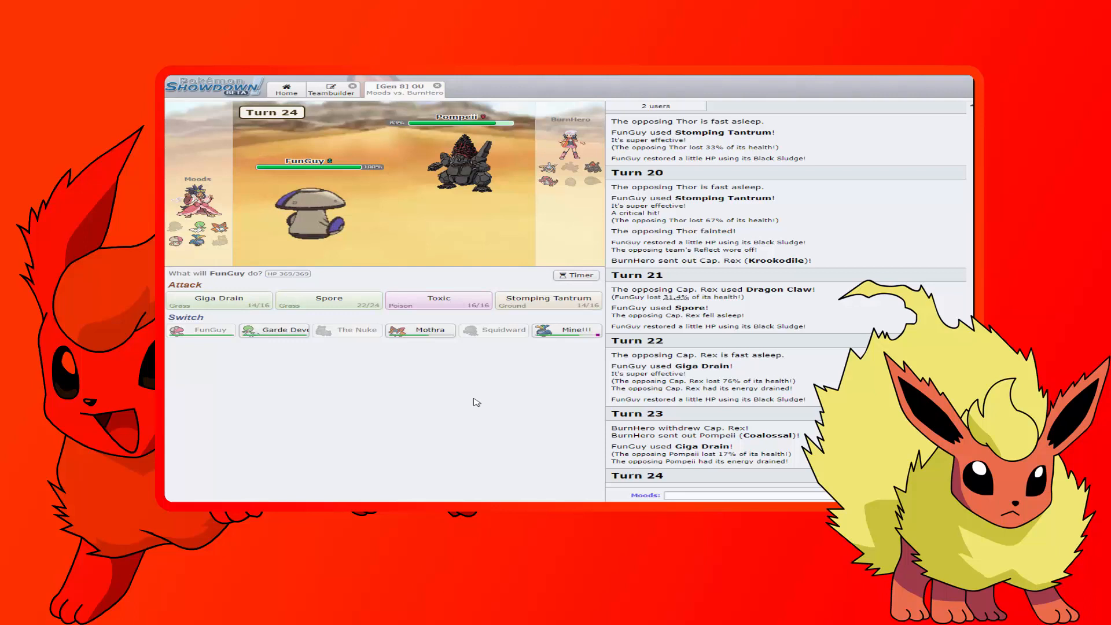
mouse_move(578, 302)
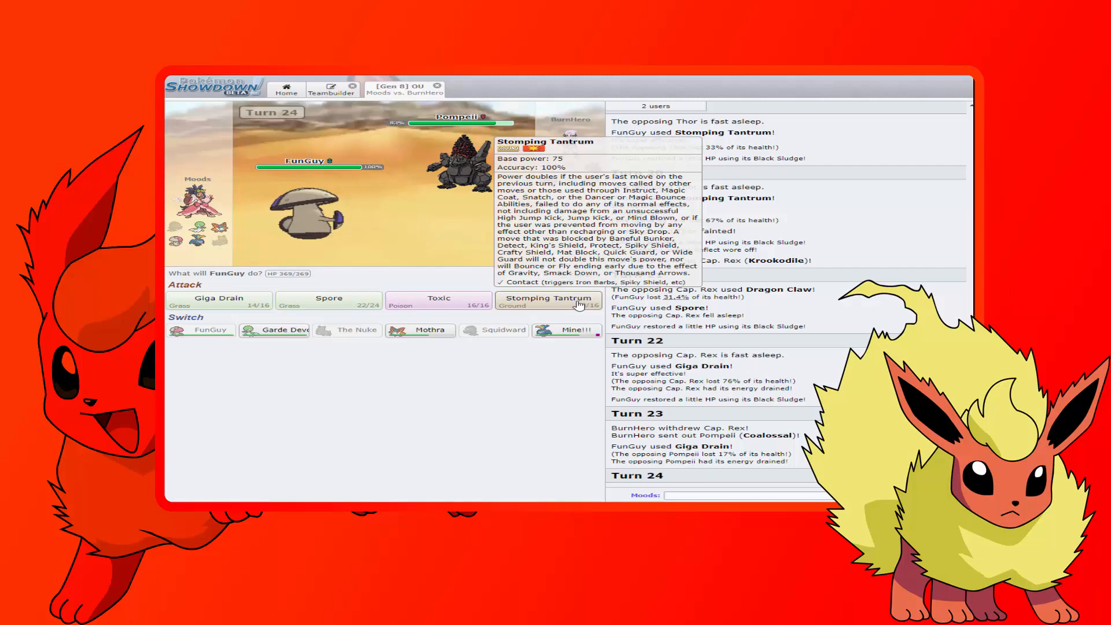
left_click(548, 299)
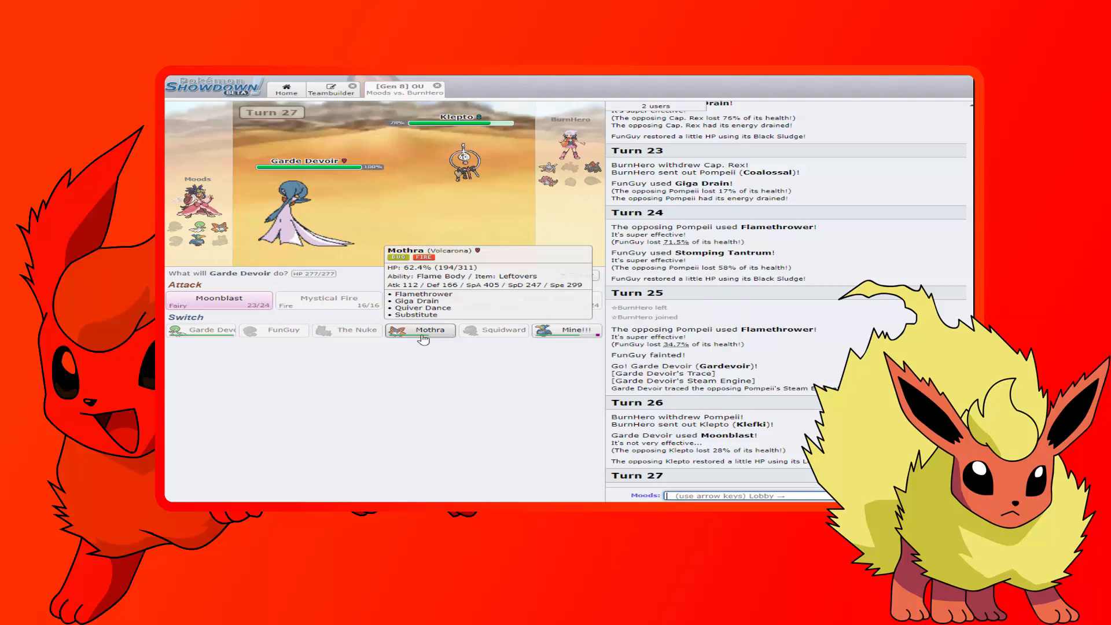
Bring Mothra back in, Flamethrower Krookodile for the knockout, then Flamethrower Klefki on turn 31
left_click(422, 329)
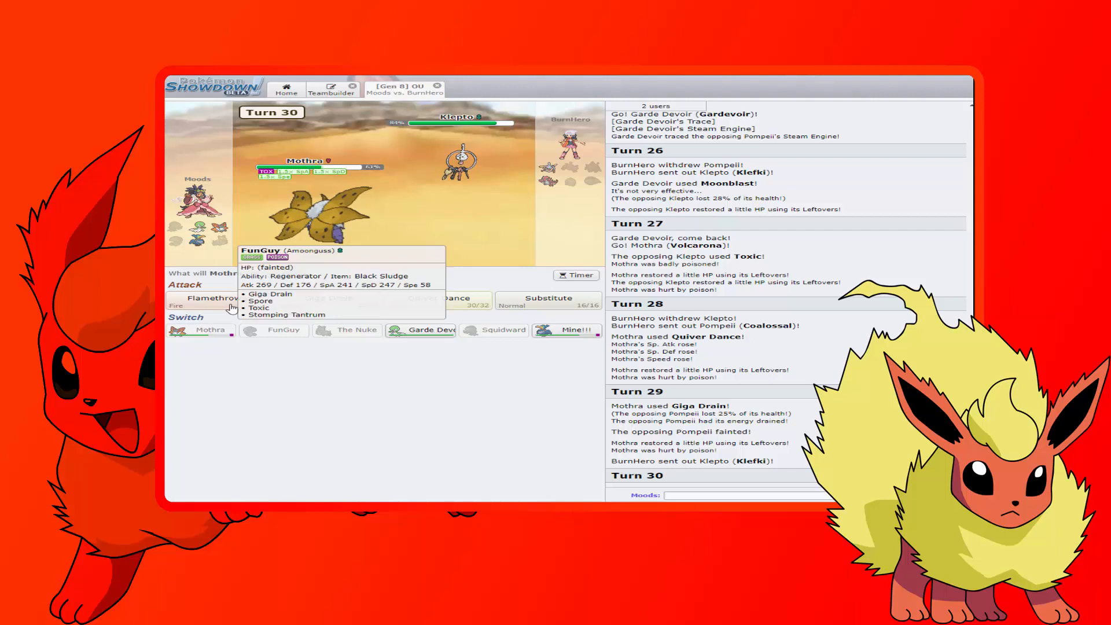
left_click(210, 297)
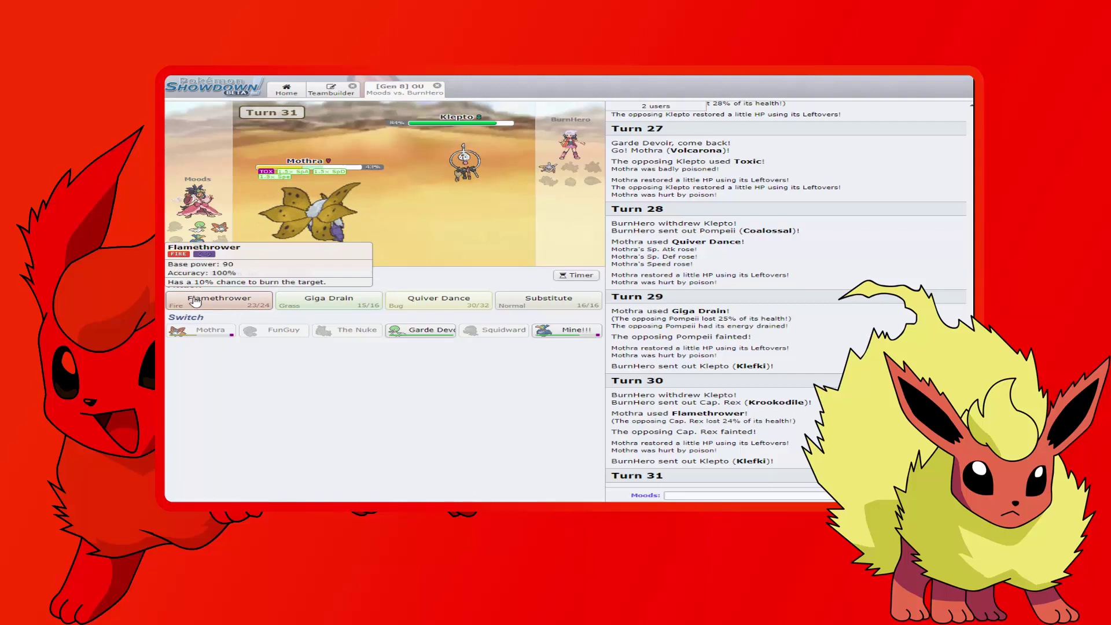
left_click(220, 301)
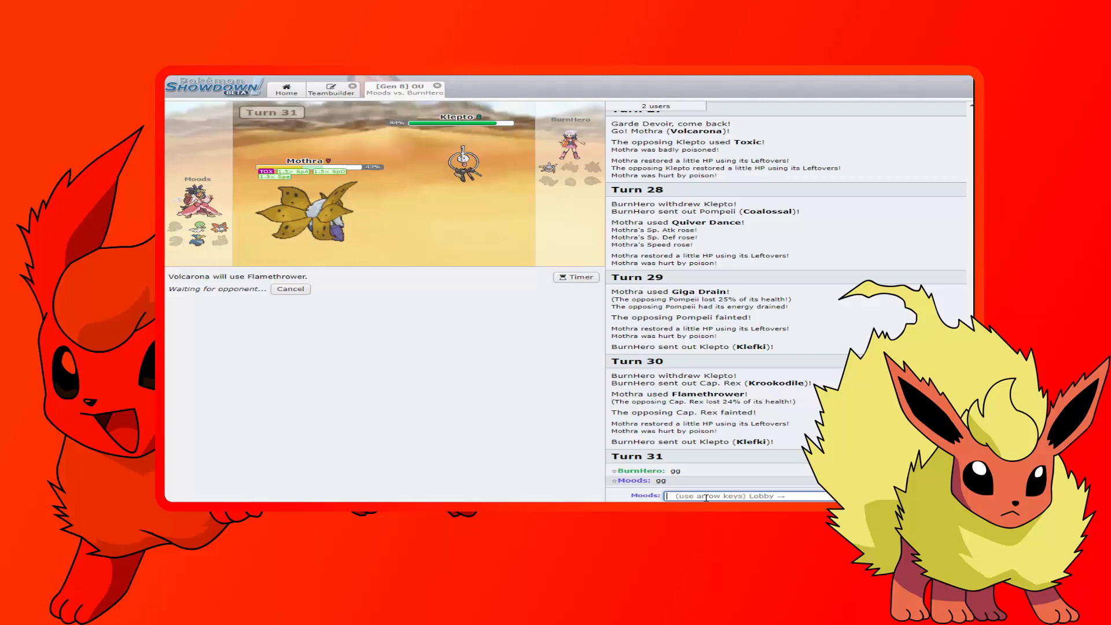